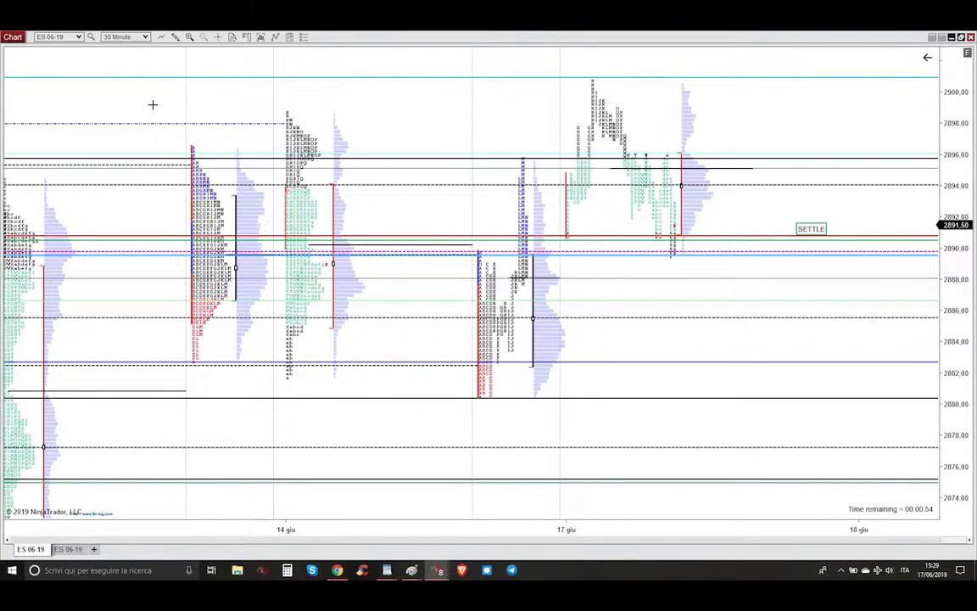
{"action": "mouse_move", "coordinate": [563, 217]}
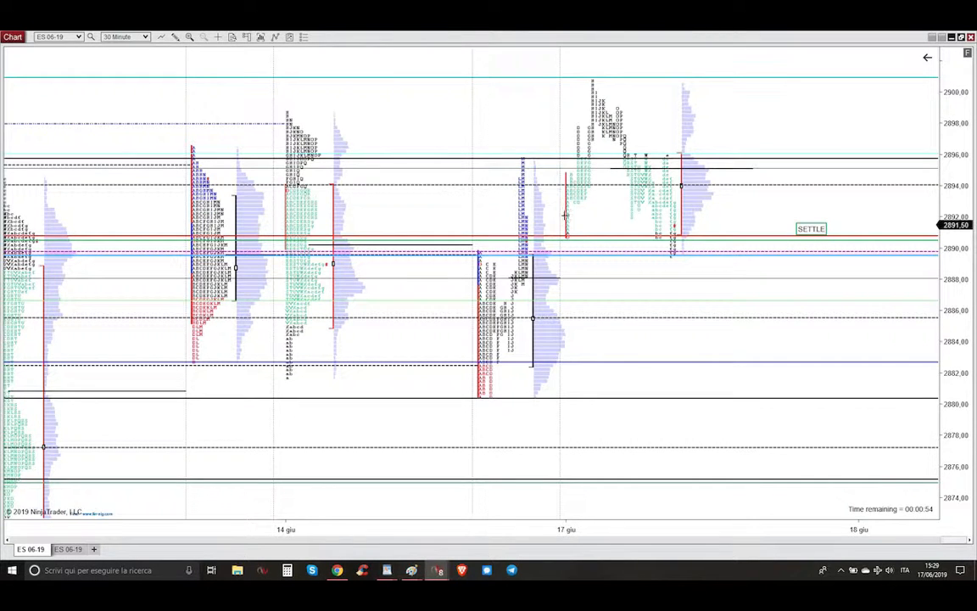
{"action": "mouse_move", "coordinate": [446, 366]}
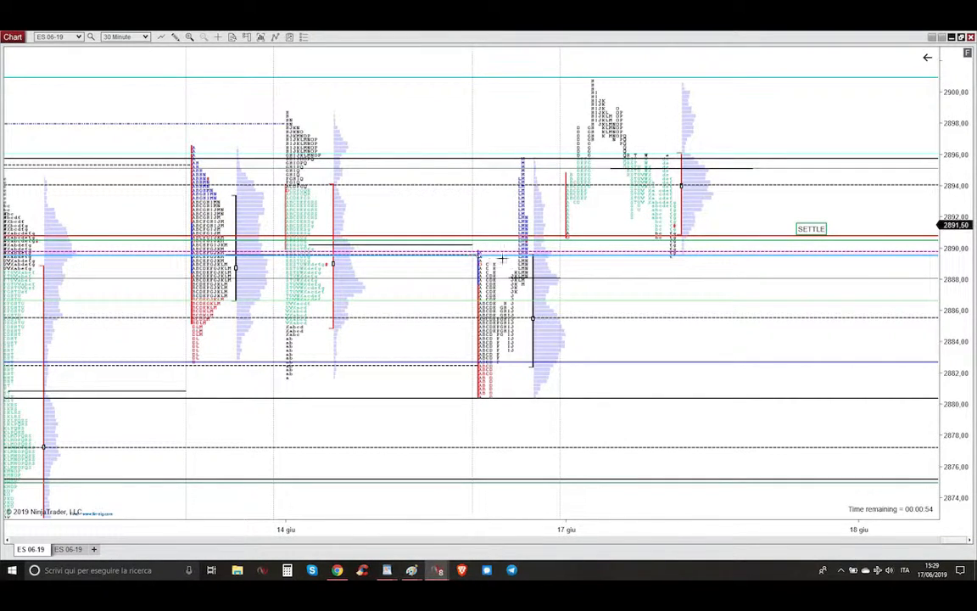
{"action": "mouse_move", "coordinate": [478, 255]}
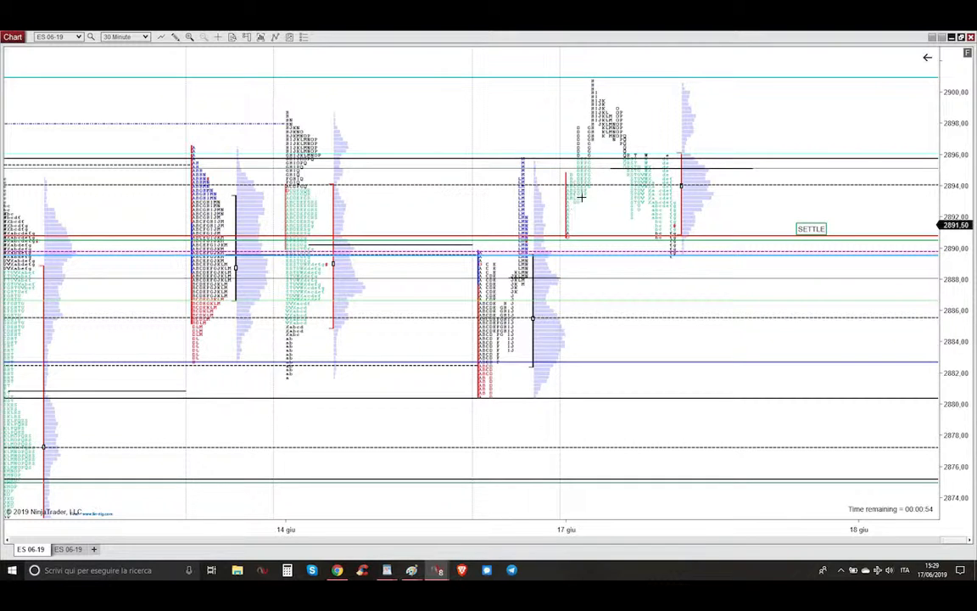
{"action": "mouse_move", "coordinate": [590, 203]}
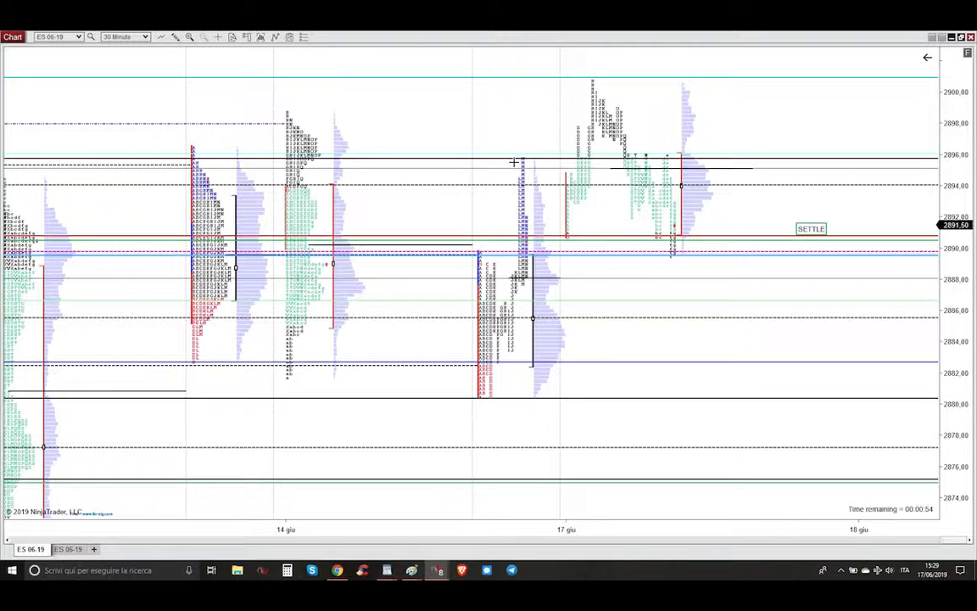
{"action": "mouse_move", "coordinate": [582, 170]}
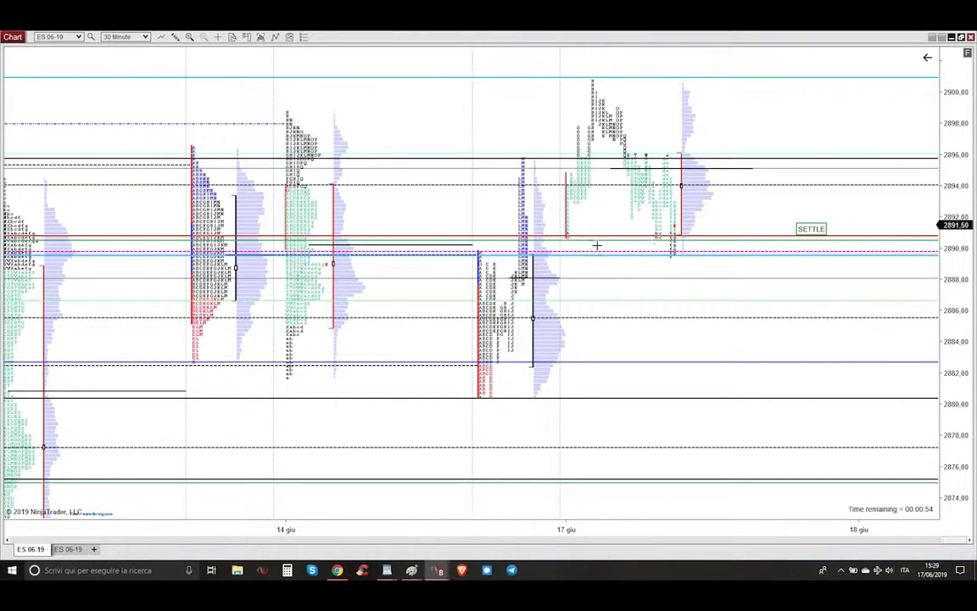
{"action": "mouse_move", "coordinate": [558, 244]}
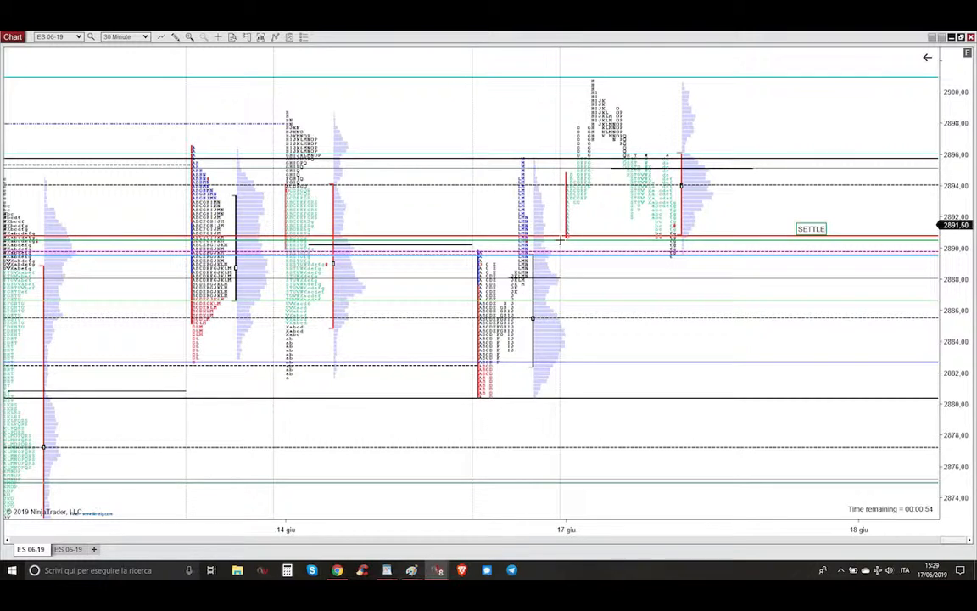
{"action": "mouse_move", "coordinate": [526, 272]}
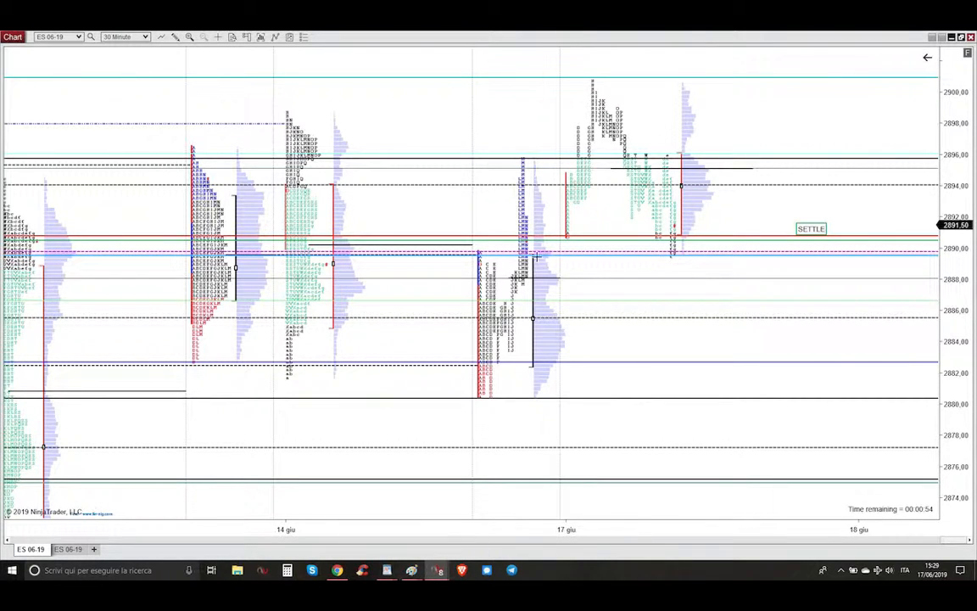
{"action": "mouse_move", "coordinate": [570, 275]}
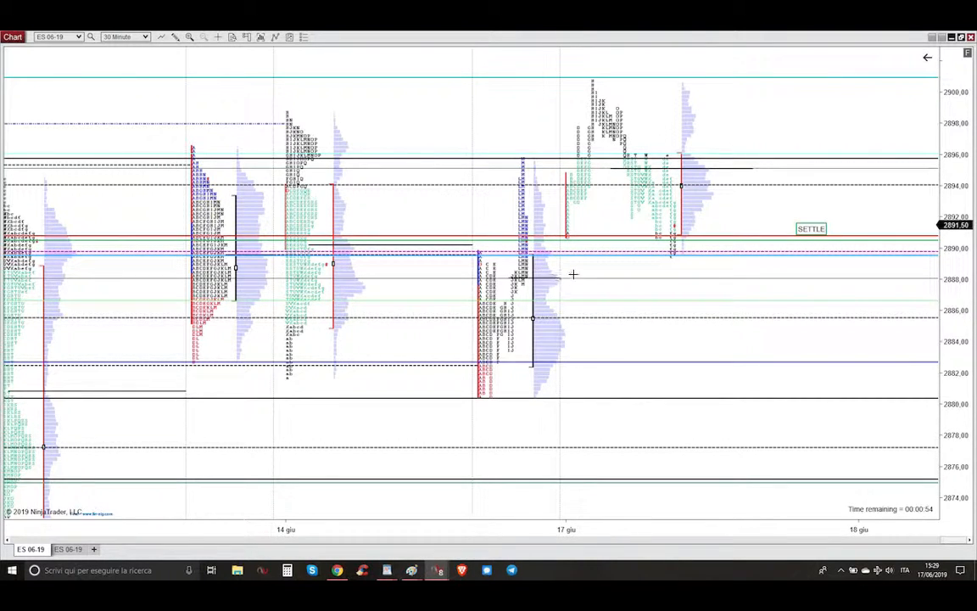
{"action": "mouse_move", "coordinate": [539, 248]}
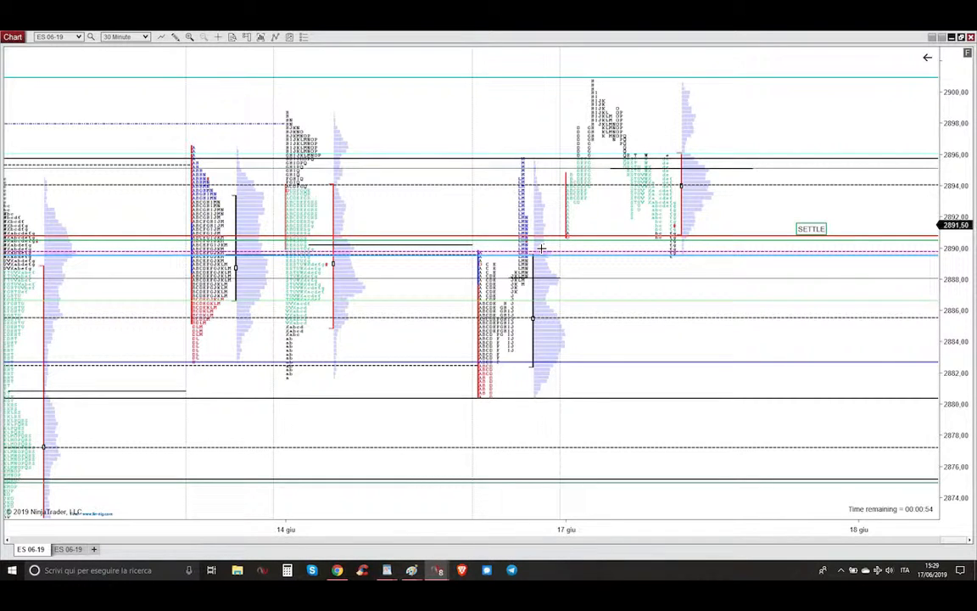
{"action": "mouse_move", "coordinate": [556, 278]}
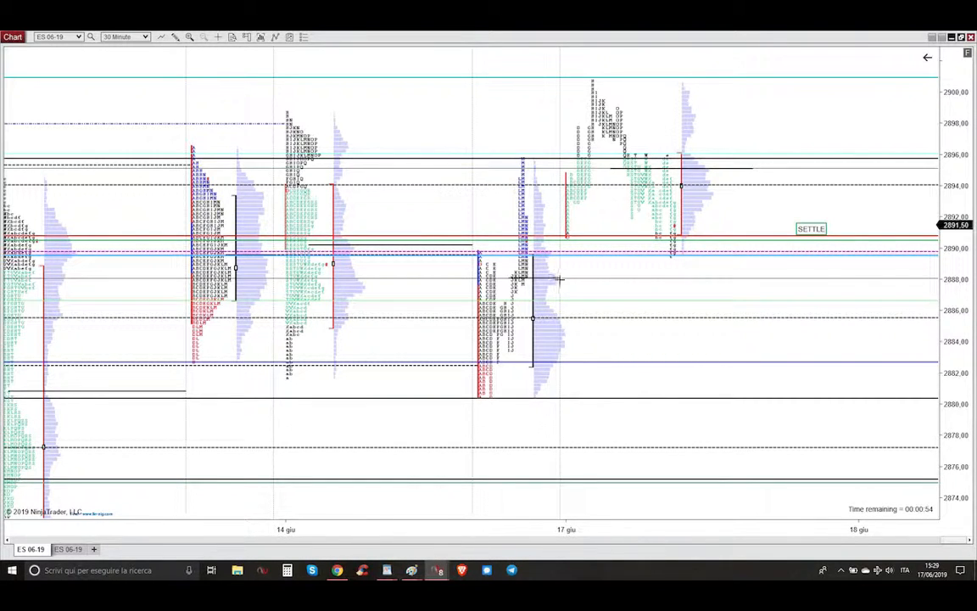
{"action": "mouse_move", "coordinate": [616, 278]}
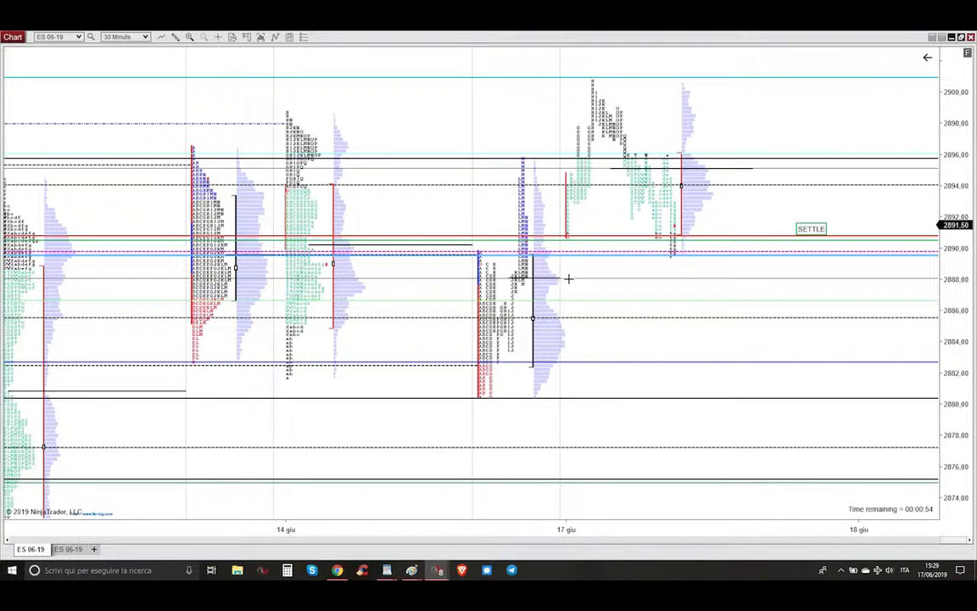
{"action": "mouse_move", "coordinate": [573, 278]}
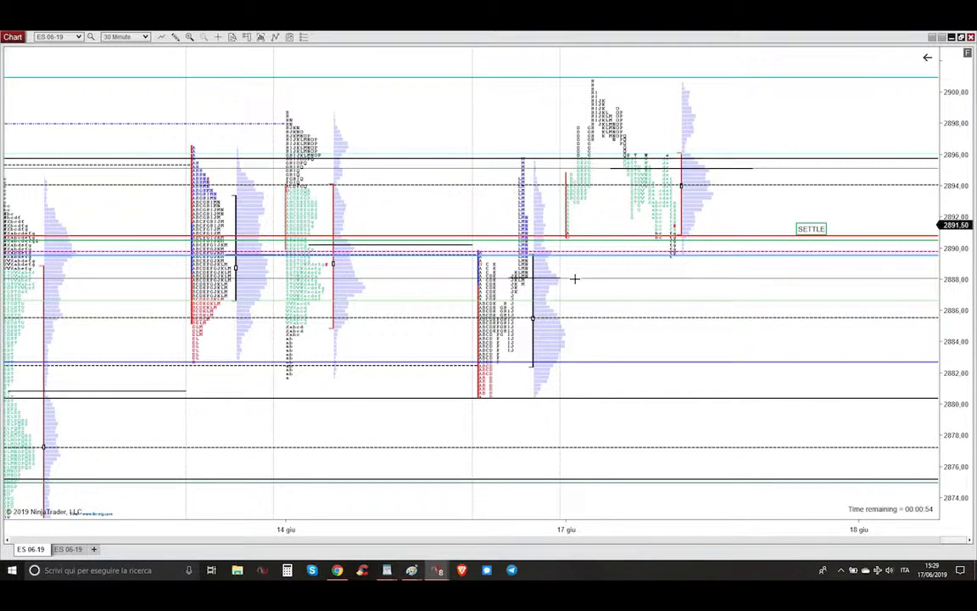
{"action": "mouse_move", "coordinate": [678, 276]}
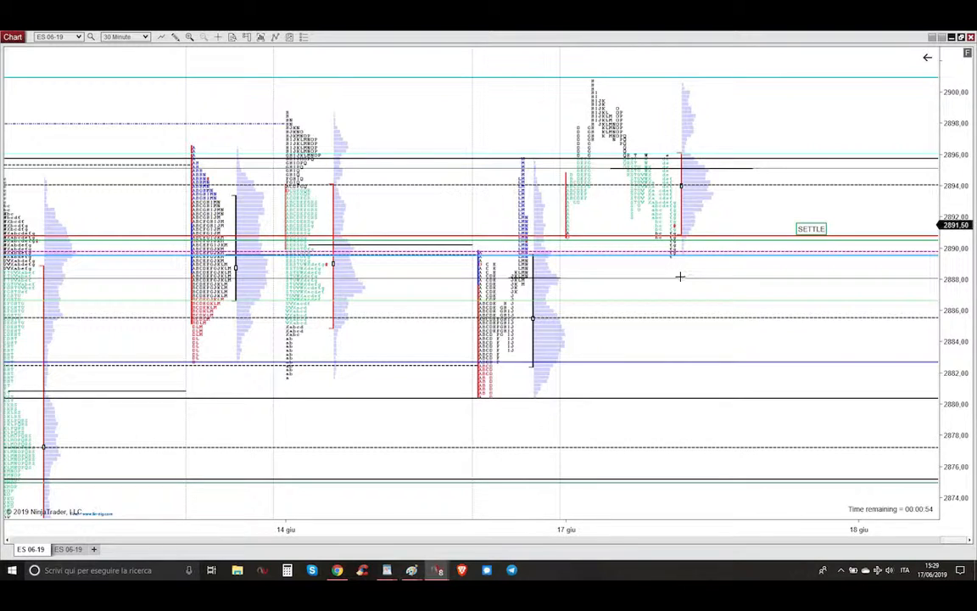
{"action": "mouse_move", "coordinate": [695, 241]}
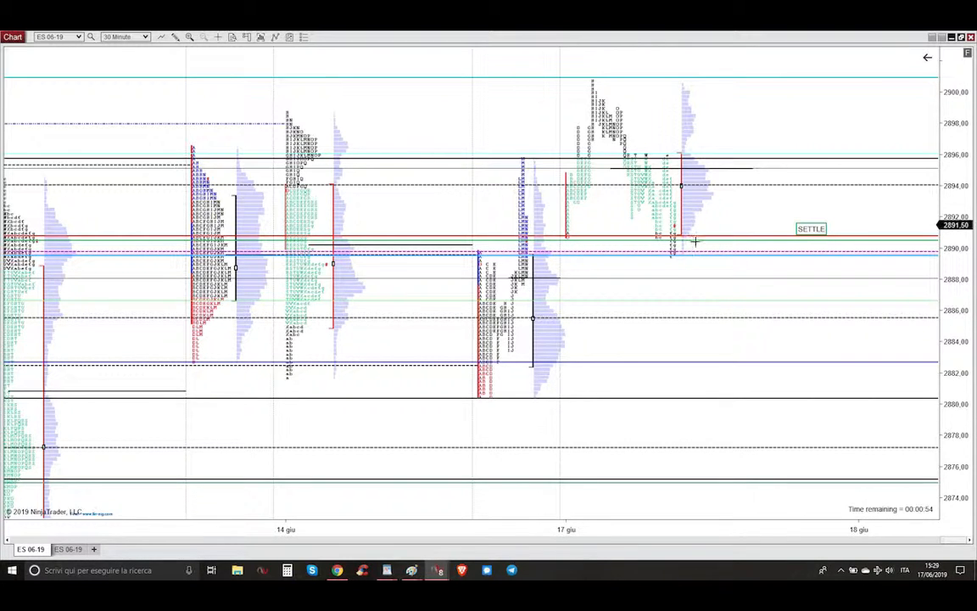
{"action": "mouse_move", "coordinate": [691, 224]}
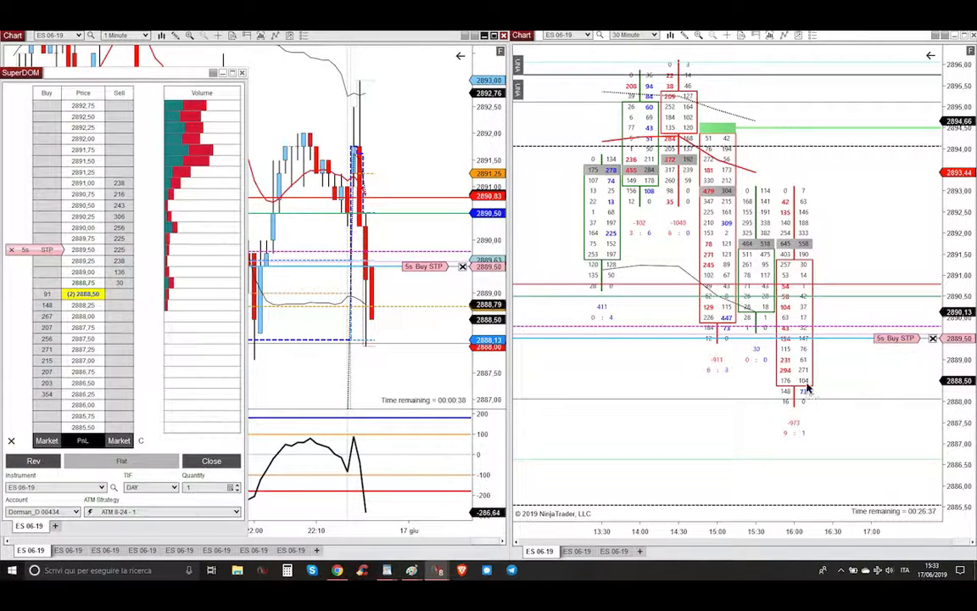
{"action": "mouse_move", "coordinate": [807, 405]}
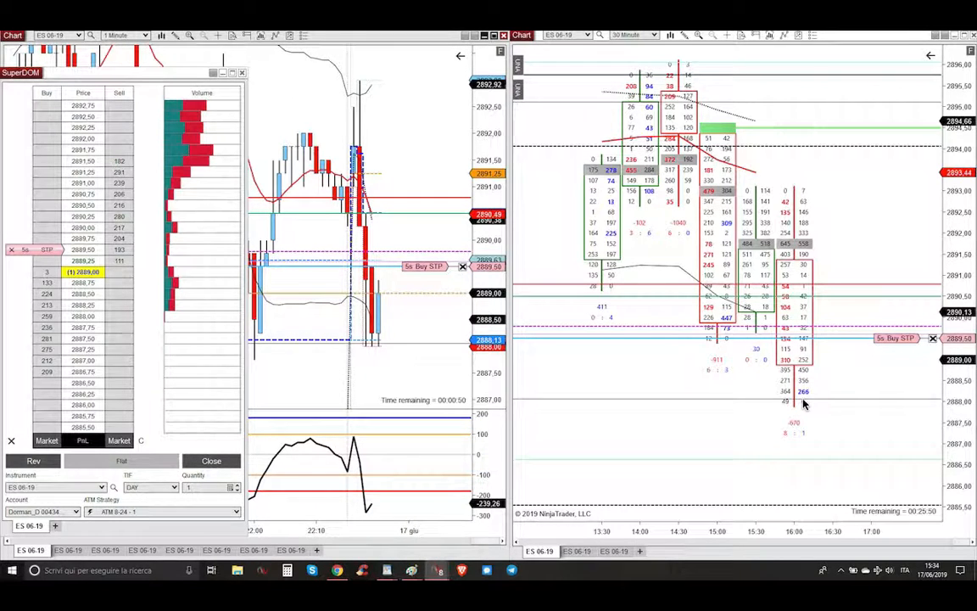
{"action": "mouse_move", "coordinate": [386, 288]}
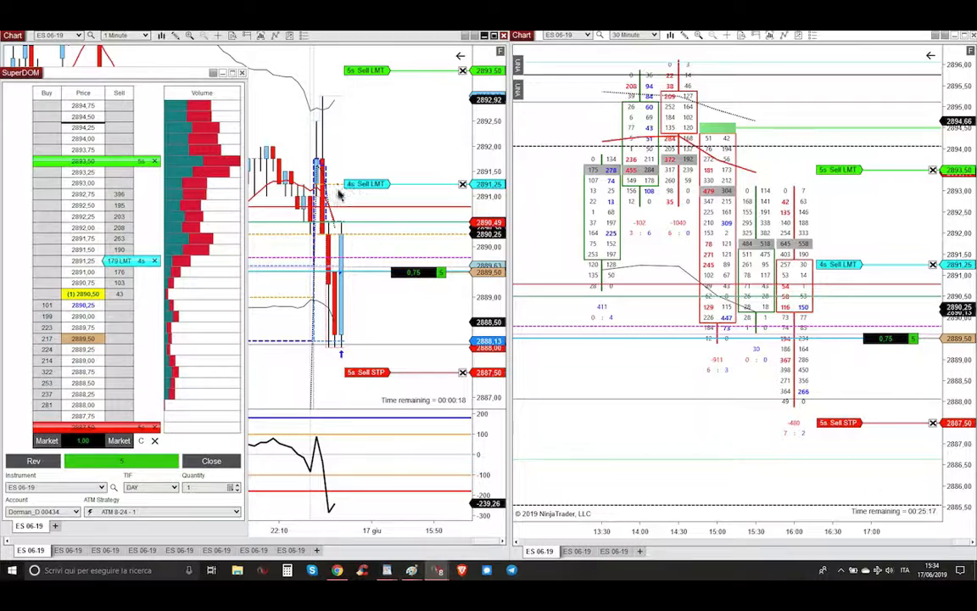
{"action": "mouse_move", "coordinate": [333, 194]}
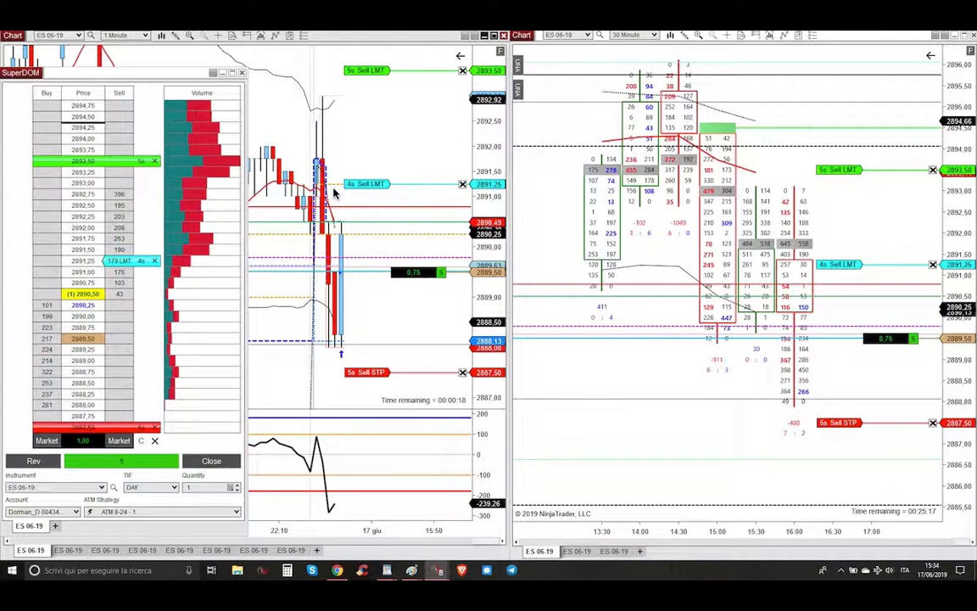
{"action": "mouse_move", "coordinate": [362, 89]}
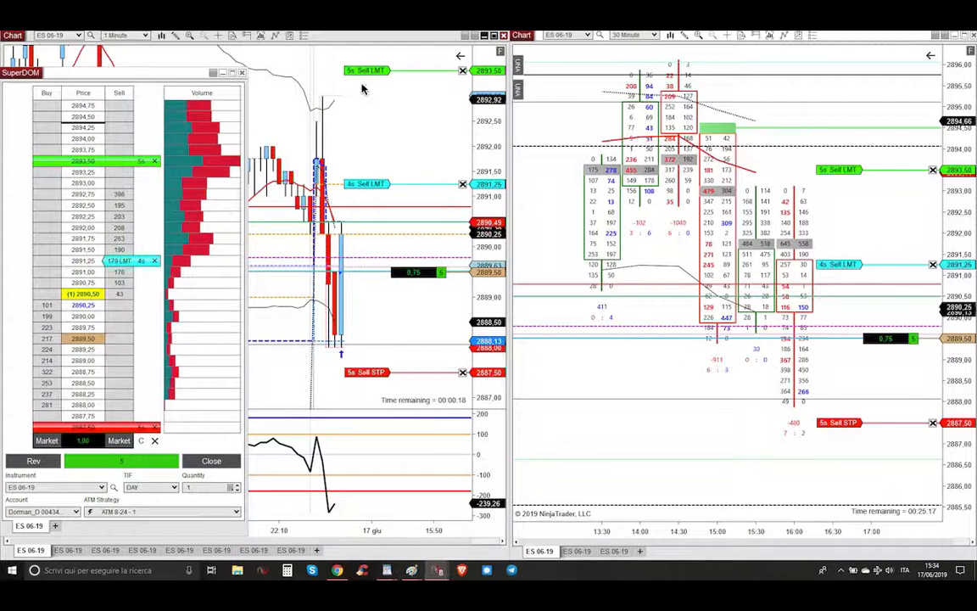
{"action": "mouse_move", "coordinate": [854, 173]}
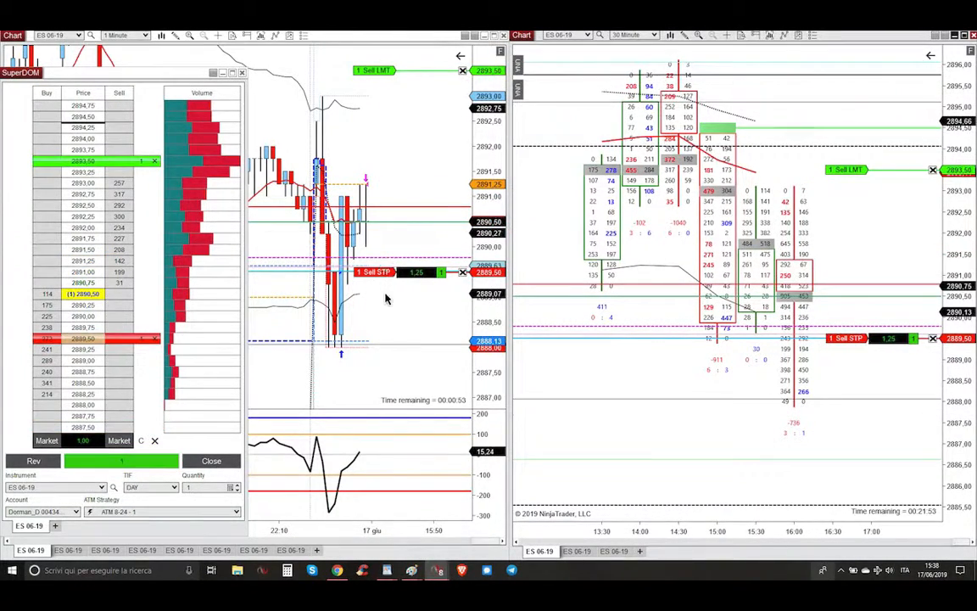
{"action": "mouse_move", "coordinate": [398, 234]}
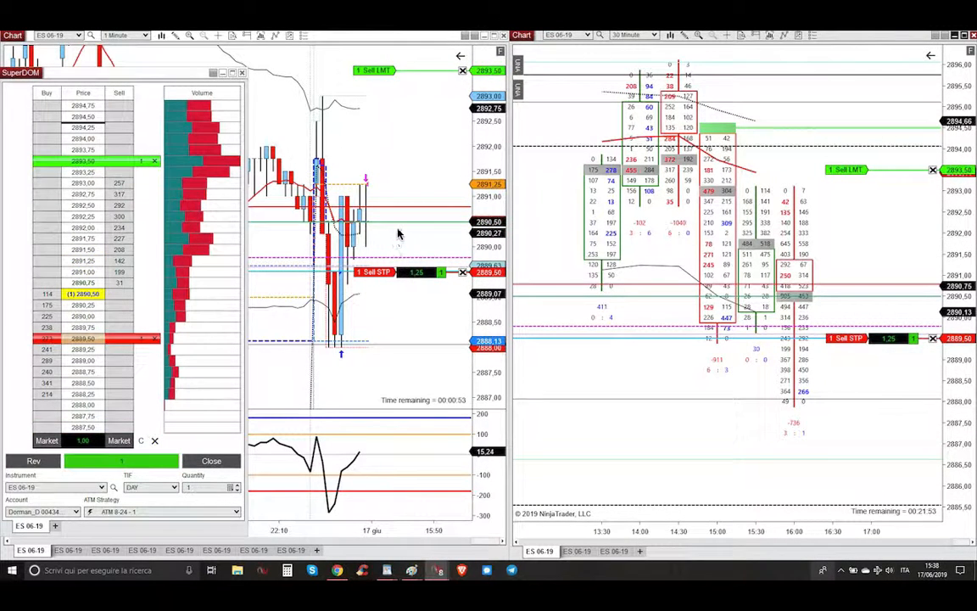